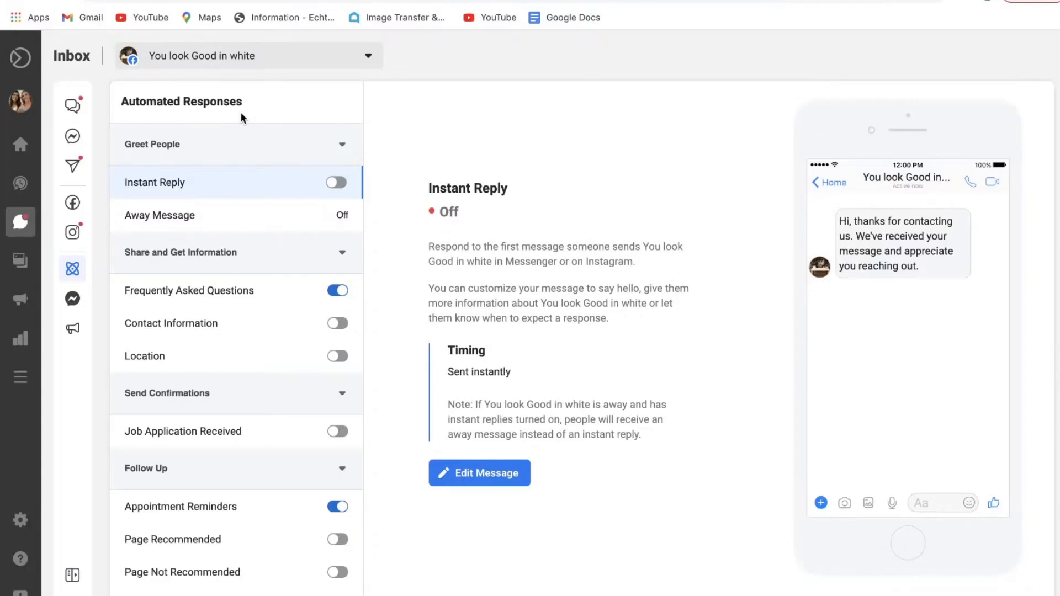
- Switch the Instant Reply toggle on for the page
{"action": "left_click", "coordinate": [335, 183]}
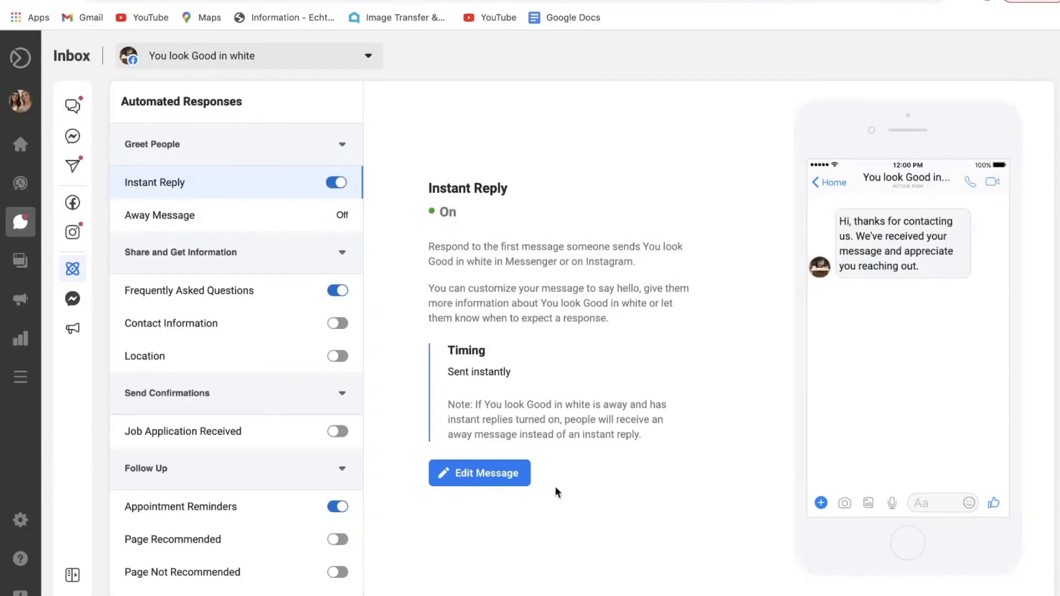
- Edit the instant reply to say 'We will respond to your message within 60 minutes' and save
{"action": "left_click", "coordinate": [478, 473]}
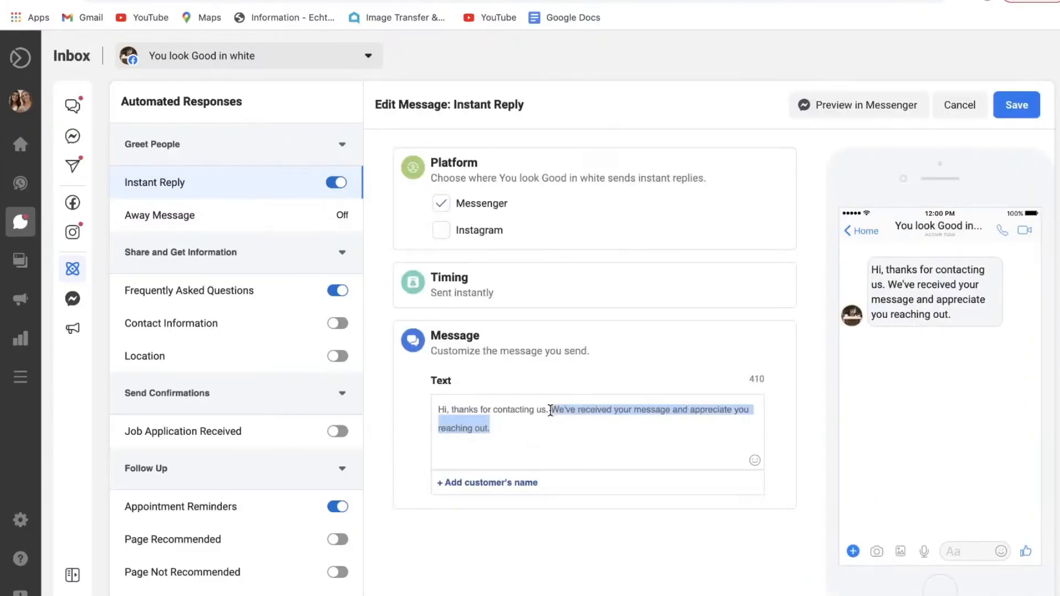
{"action": "type", "text": "We will respond to your mesage w"}
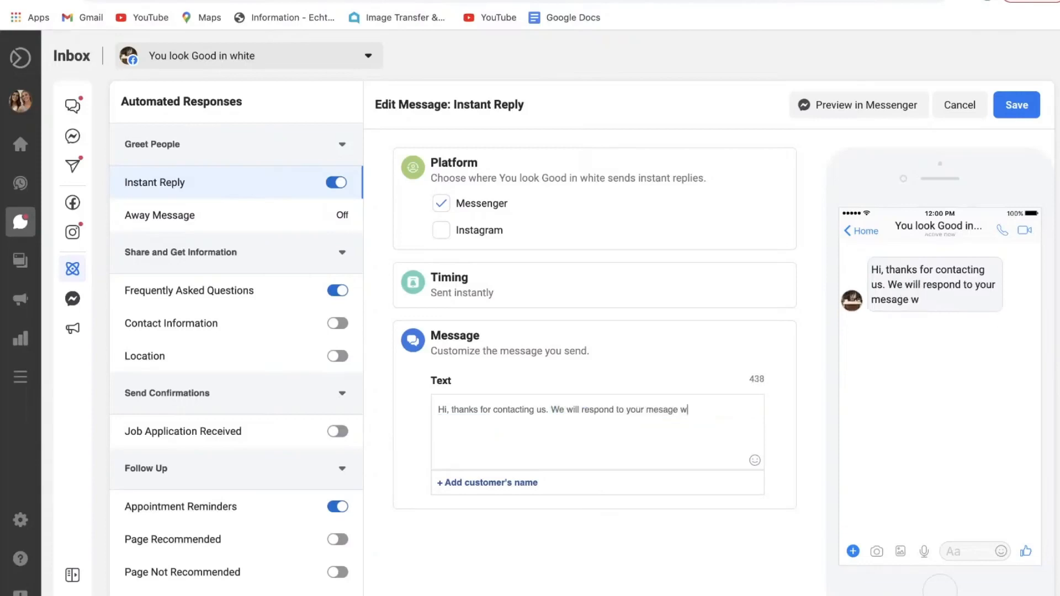
{"action": "type", "text": "ithin 60 minutes during business"}
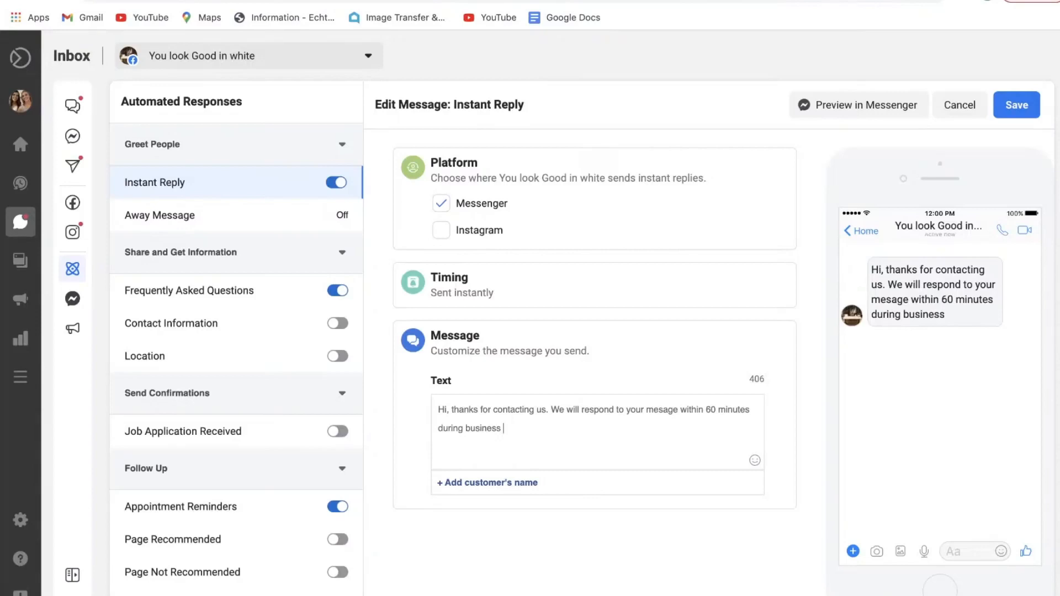
{"action": "left_click", "coordinate": [1016, 105]}
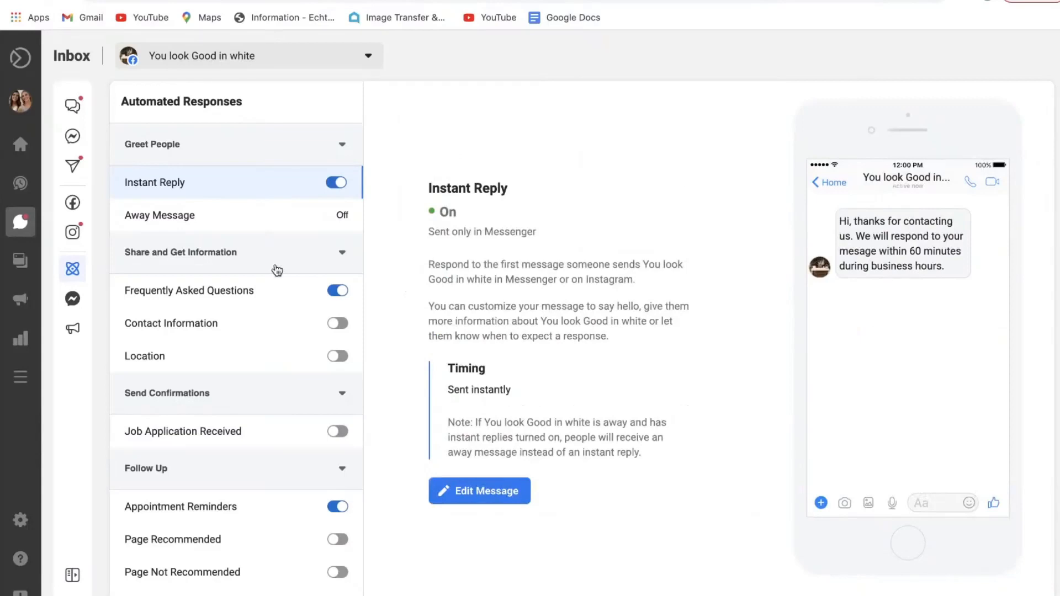
{"action": "mouse_move", "coordinate": [248, 327]}
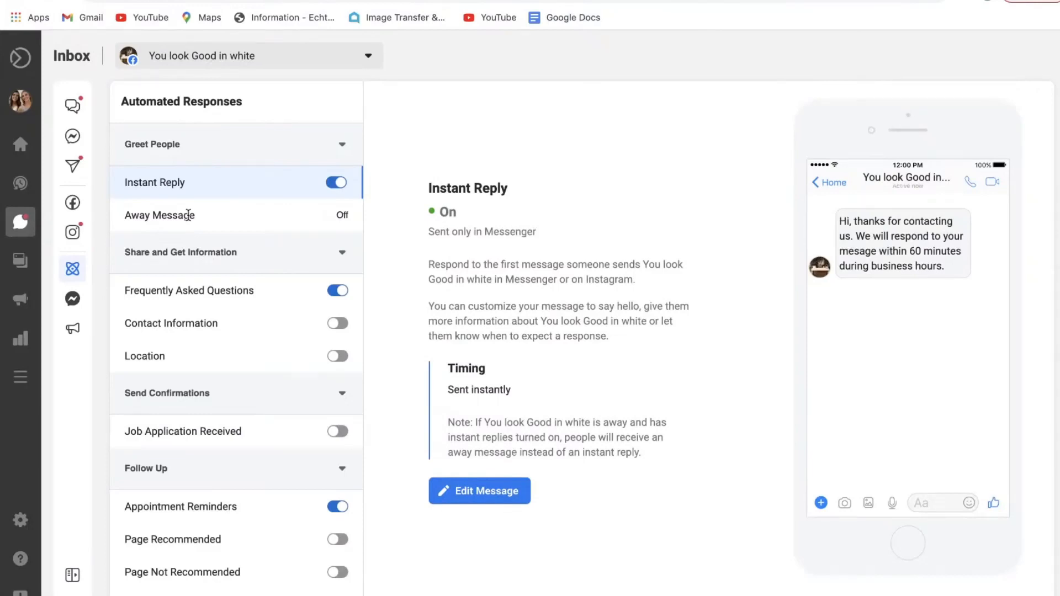
- Switch Instant Reply back off and bring up the Away Message settings
{"action": "left_click", "coordinate": [336, 182]}
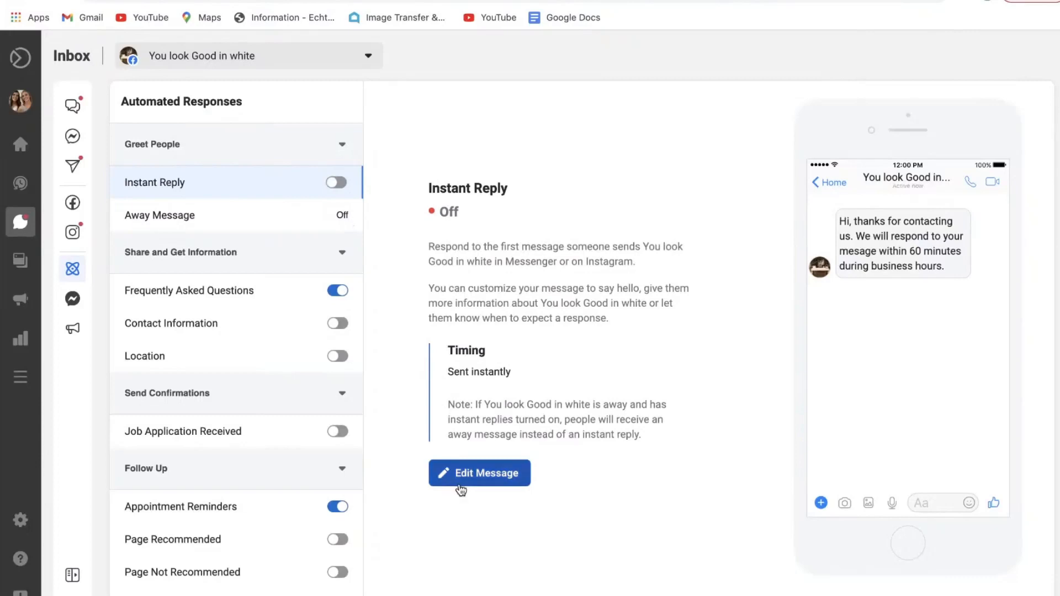
{"action": "mouse_move", "coordinate": [276, 253]}
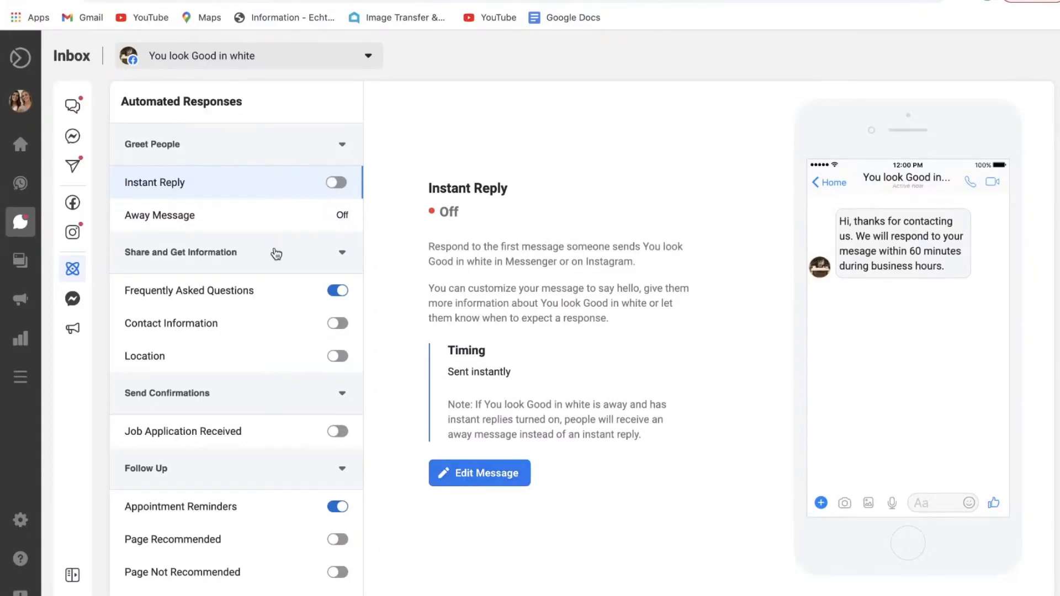
{"action": "left_click", "coordinate": [159, 215]}
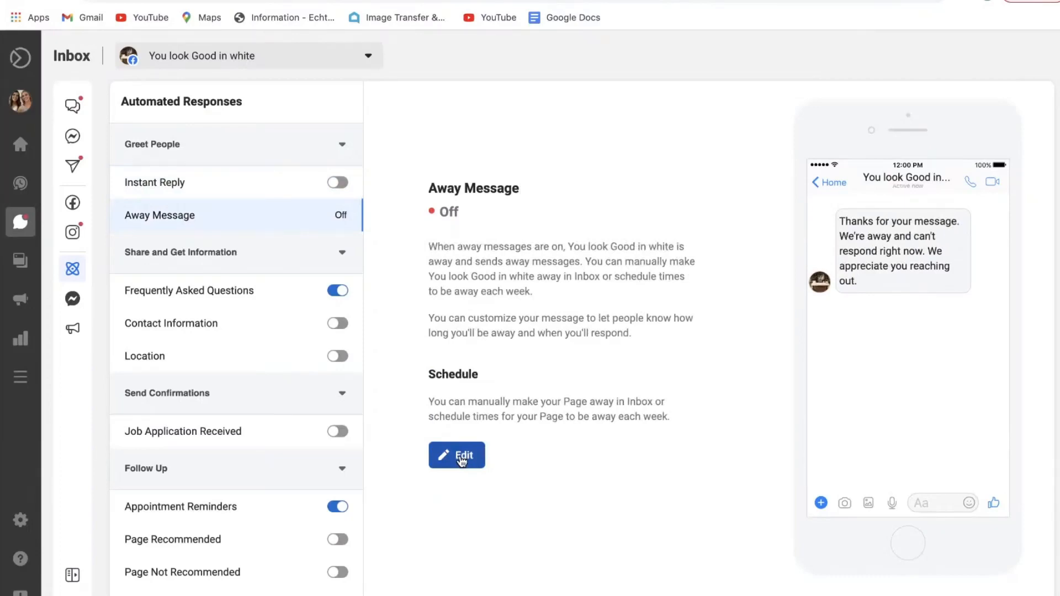
- Rewrite the away message to ask people to allow for a response in the next working period, and save
{"action": "left_click", "coordinate": [456, 455]}
{"action": "type", "text": "Thanks for your message. We are out of business"}
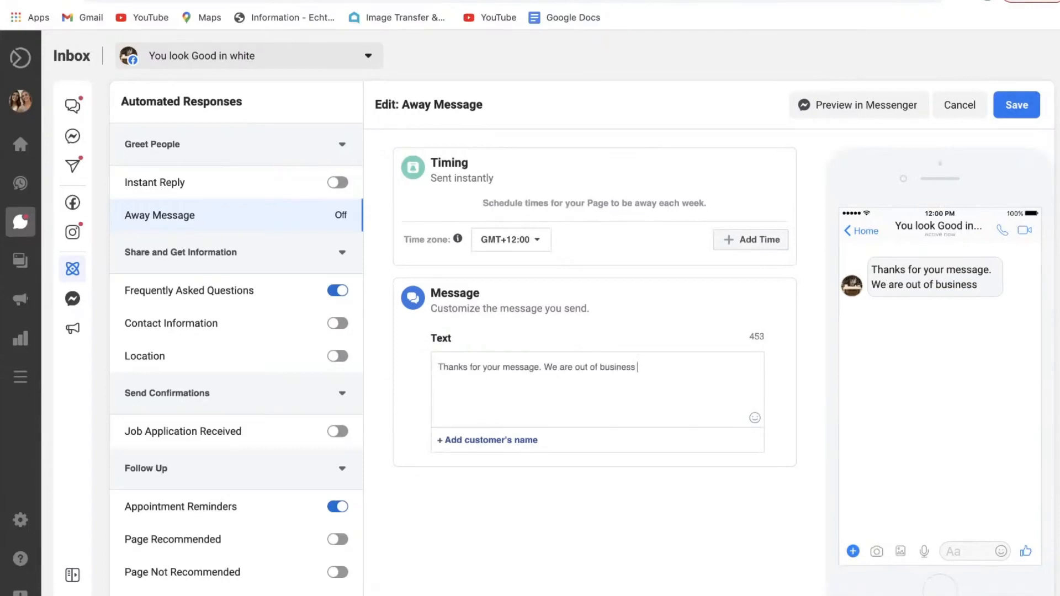
{"action": "type", "text": "hours so please allow for a response i"}
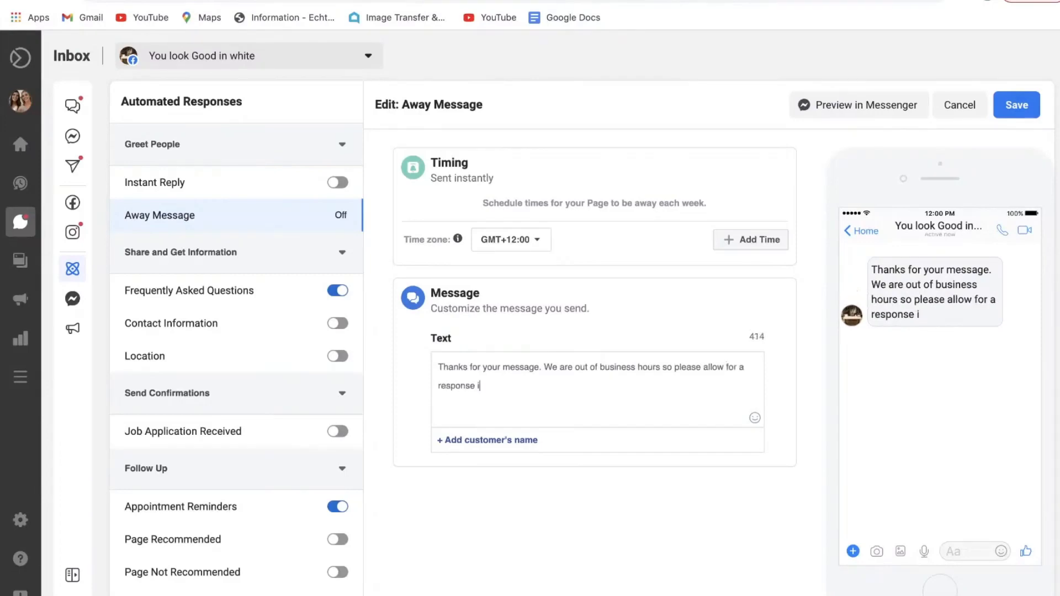
{"action": "type", "text": "n the next working period."}
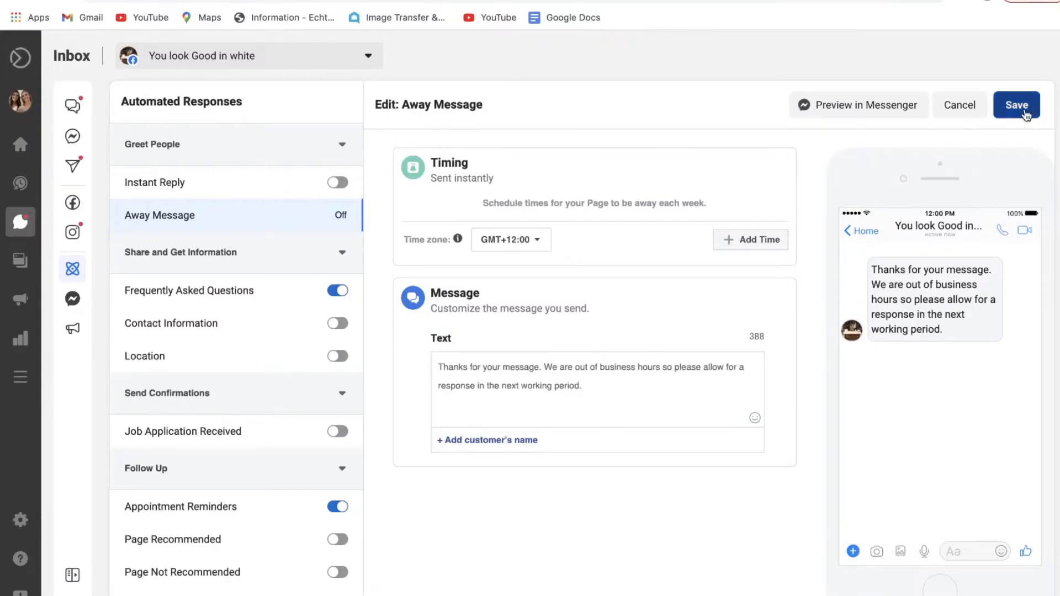
{"action": "left_click", "coordinate": [1017, 105]}
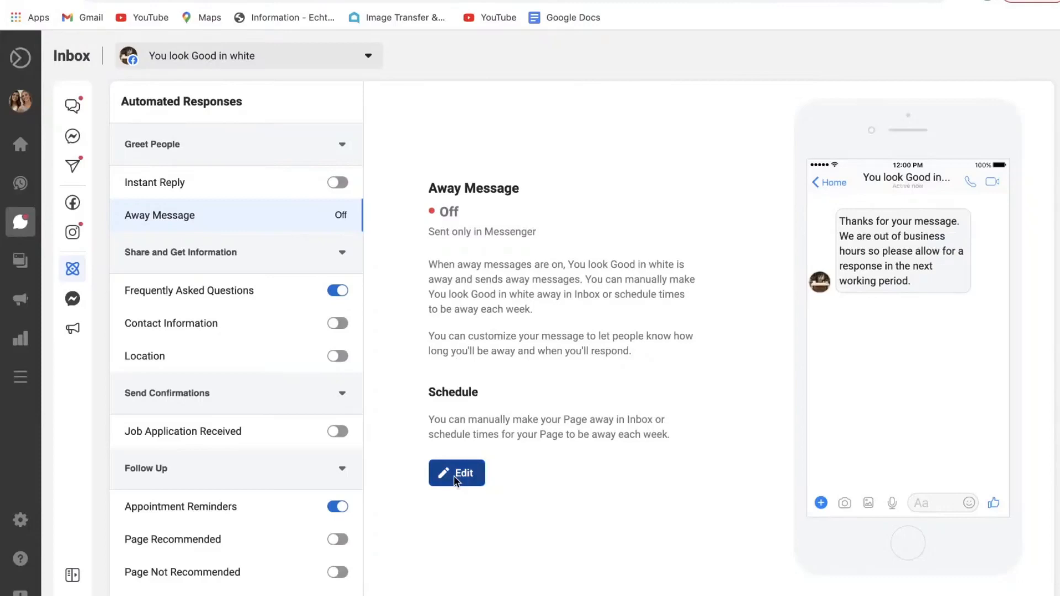
- Add an away time 12:00 AM–11:59 PM on Saturday and Sunday and save the away message
{"action": "left_click", "coordinate": [456, 472]}
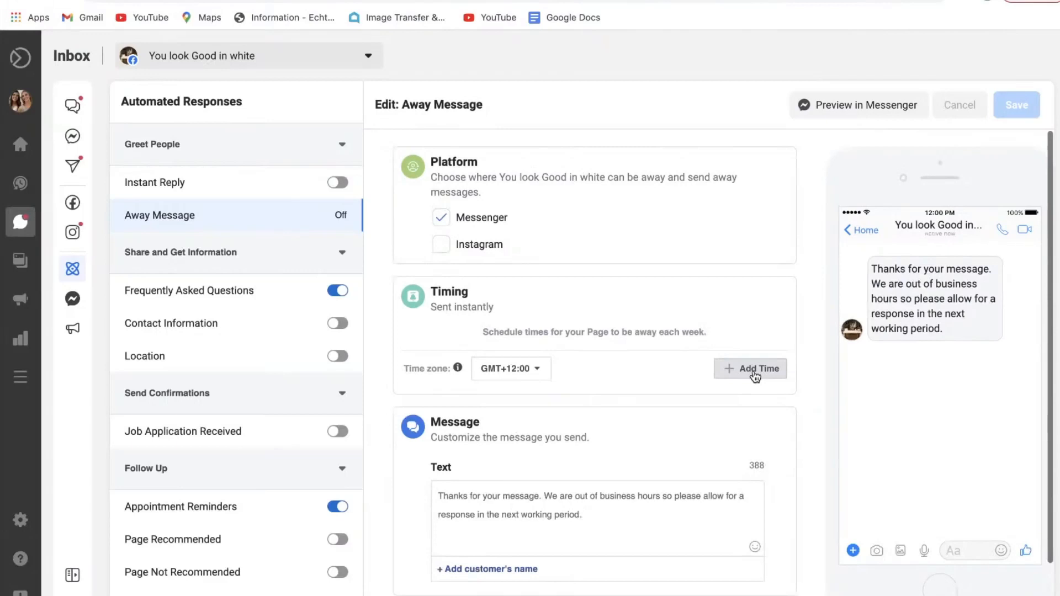
{"action": "left_click", "coordinate": [750, 369]}
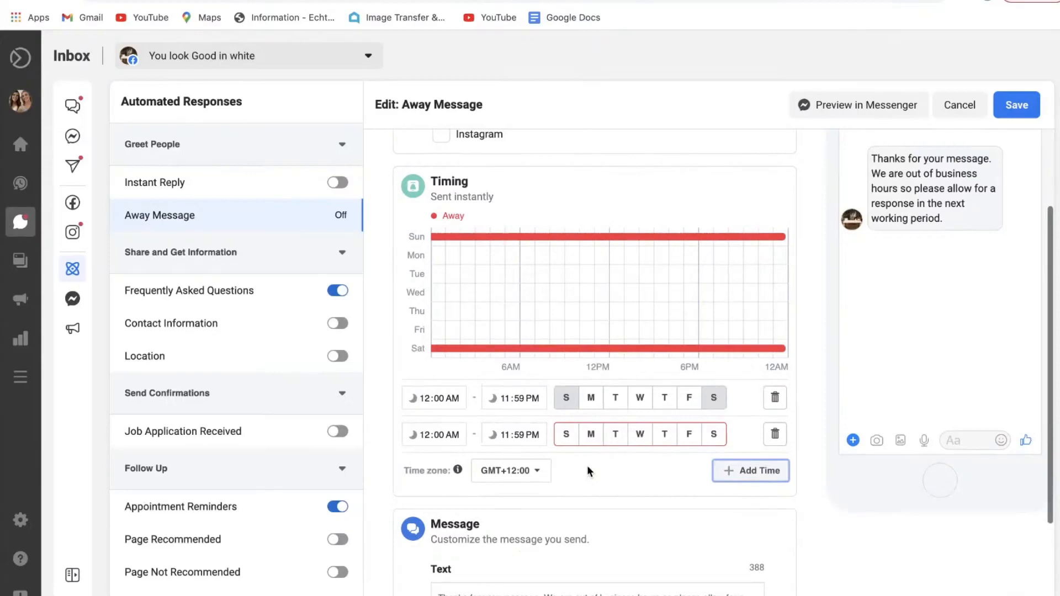
{"action": "left_click", "coordinate": [1016, 105]}
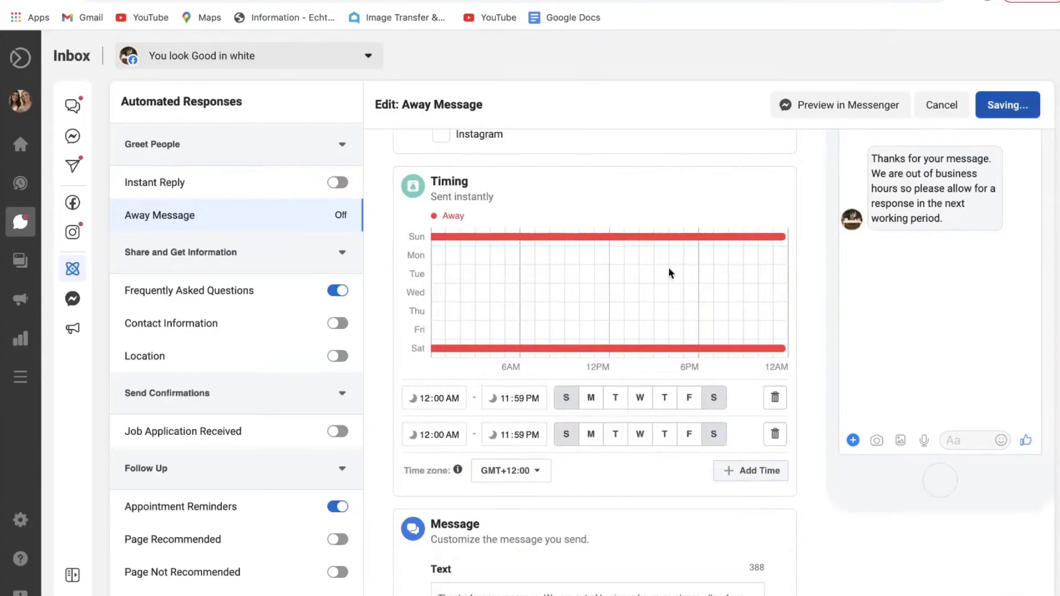